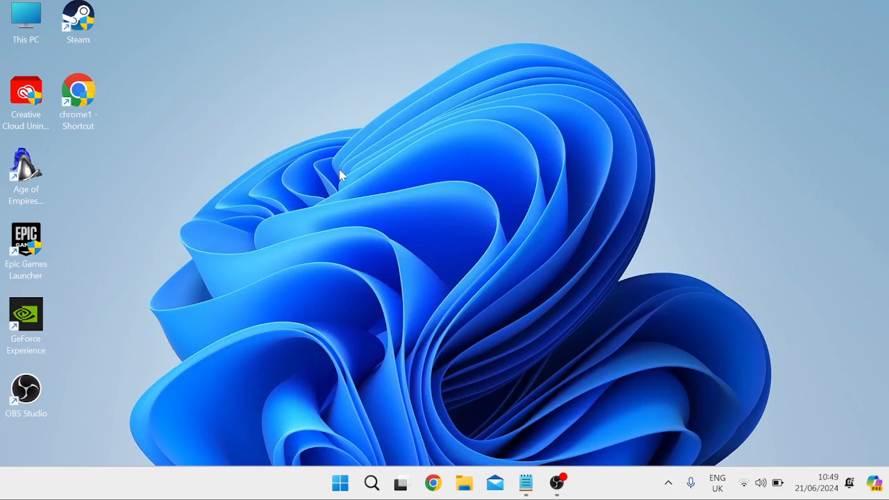
Step: Go to Control Panel's Hardware and Sound page
{"action": "left_click", "coordinate": [647, 101]}
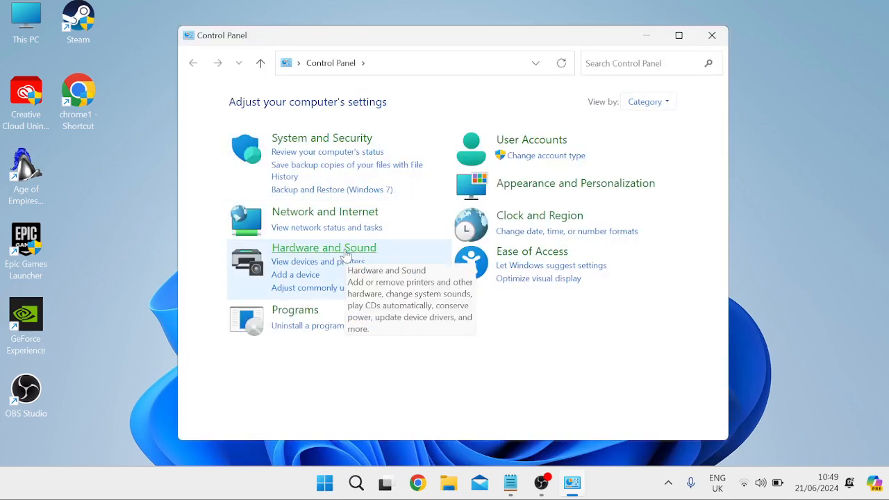
{"action": "left_click", "coordinate": [323, 247]}
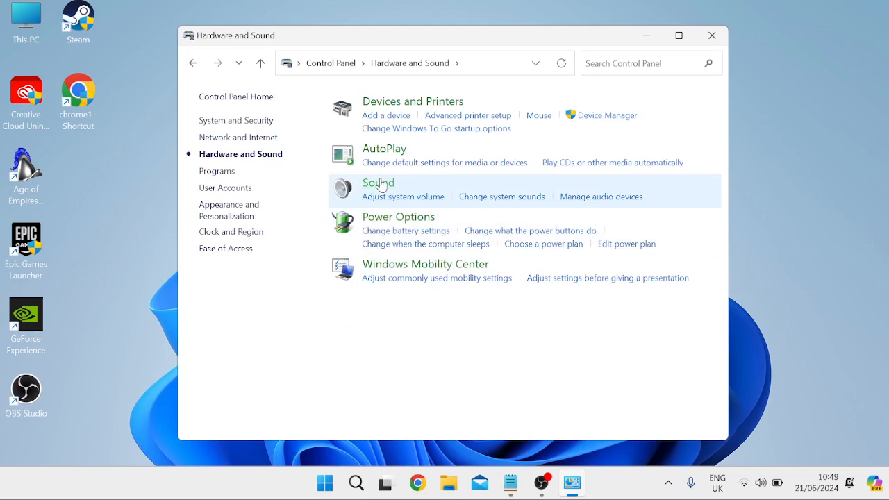
{"action": "left_click", "coordinate": [377, 183]}
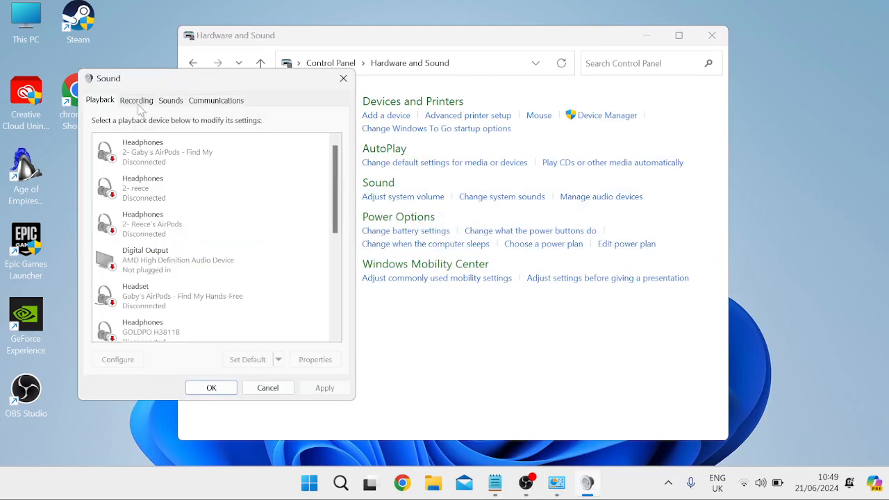
{"action": "left_click", "coordinate": [136, 100]}
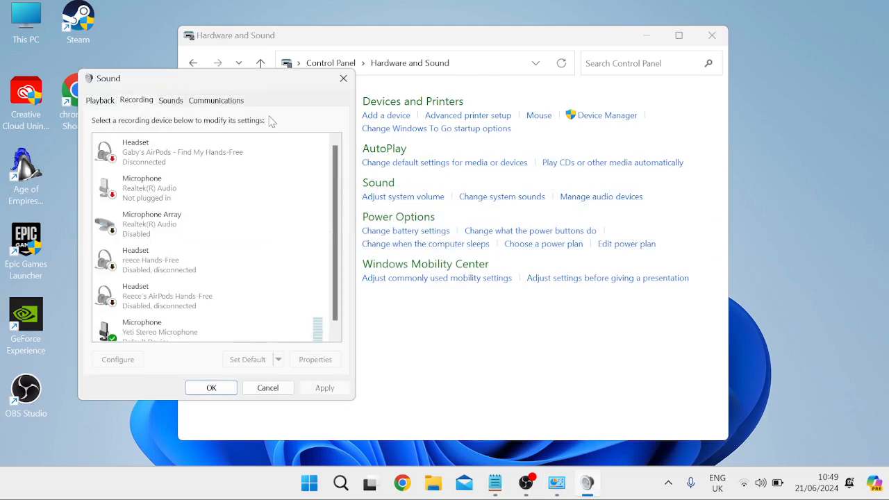
{"action": "left_click", "coordinate": [160, 322]}
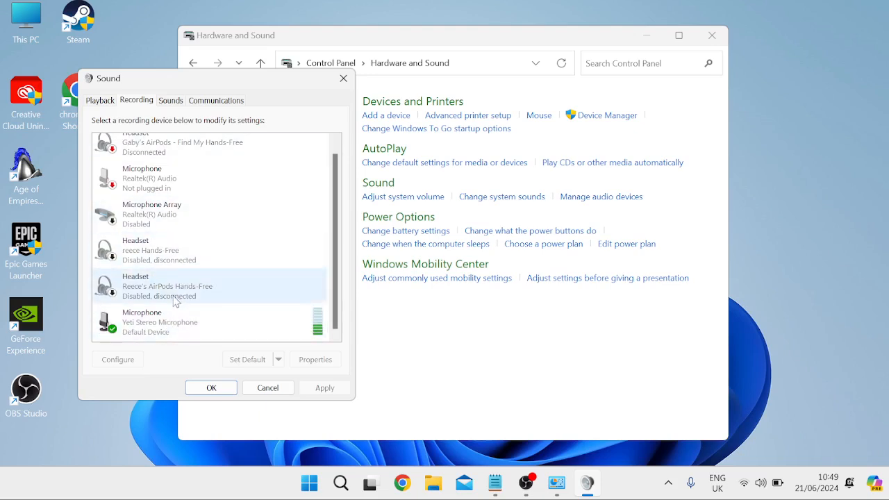
{"action": "right_click", "coordinate": [160, 322]}
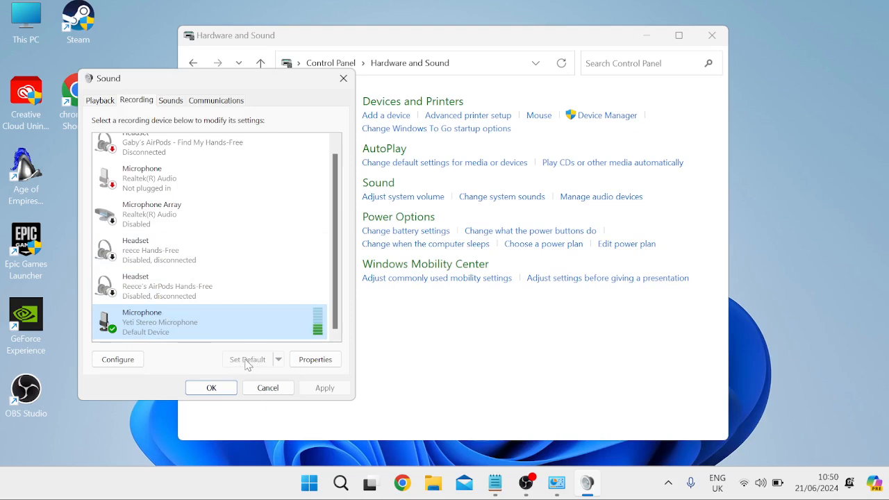
{"action": "mouse_move", "coordinate": [183, 317]}
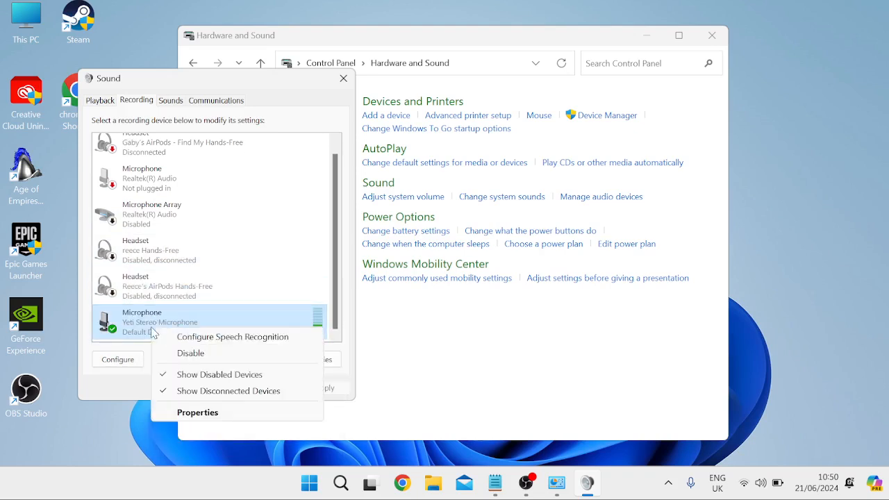
{"action": "left_click", "coordinate": [197, 411]}
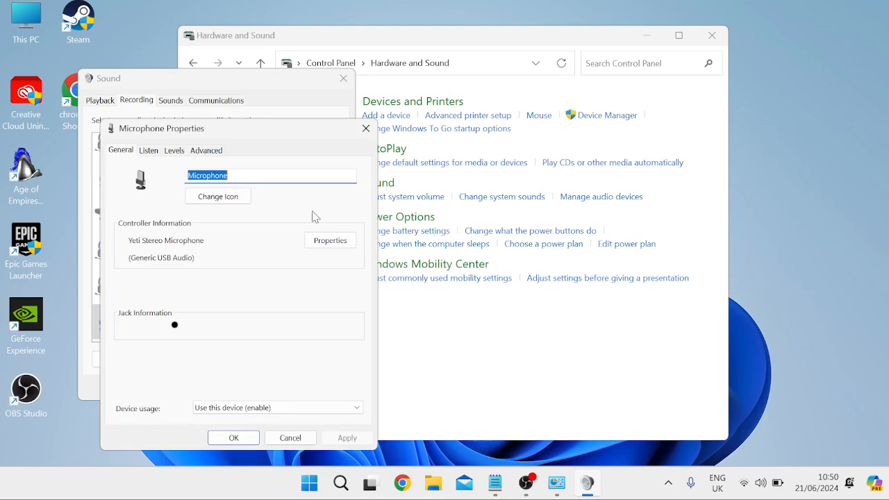
{"action": "left_click", "coordinate": [173, 150]}
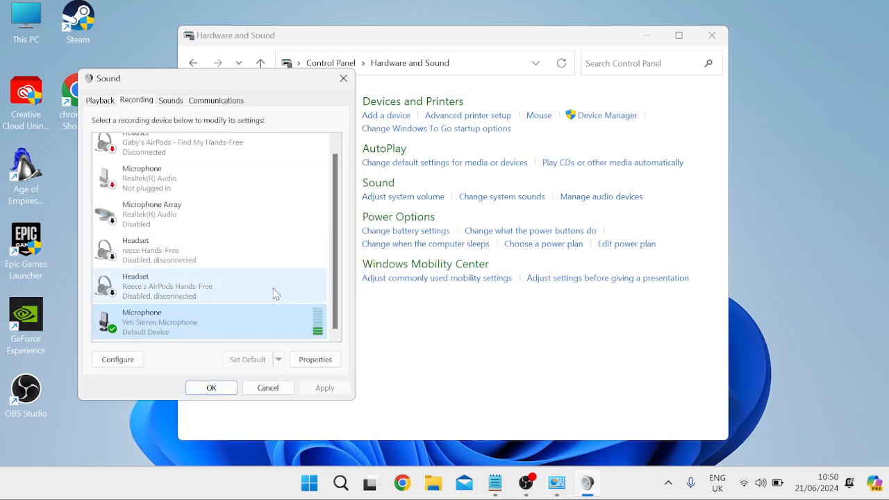
{"action": "left_click", "coordinate": [211, 388]}
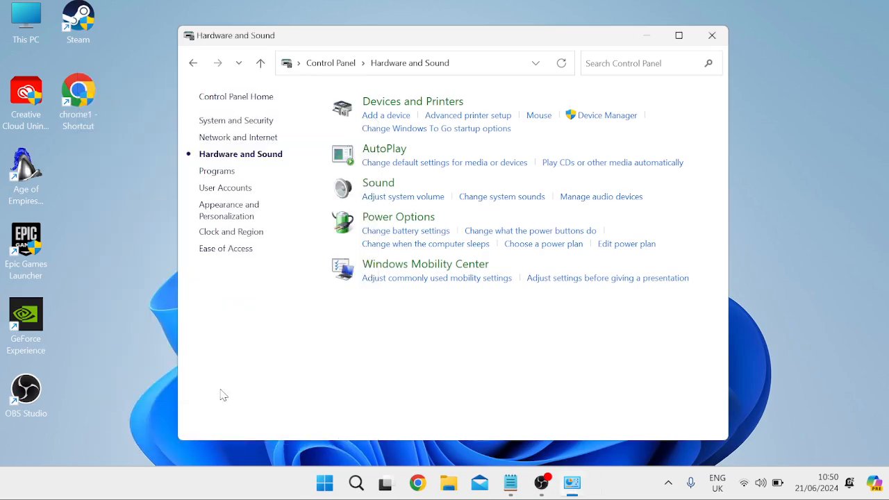
Step: Review the volume mixer: Yeti Stereo Microphone as input and OBS's per-app device options, then leave Settings
{"action": "left_click", "coordinate": [711, 36]}
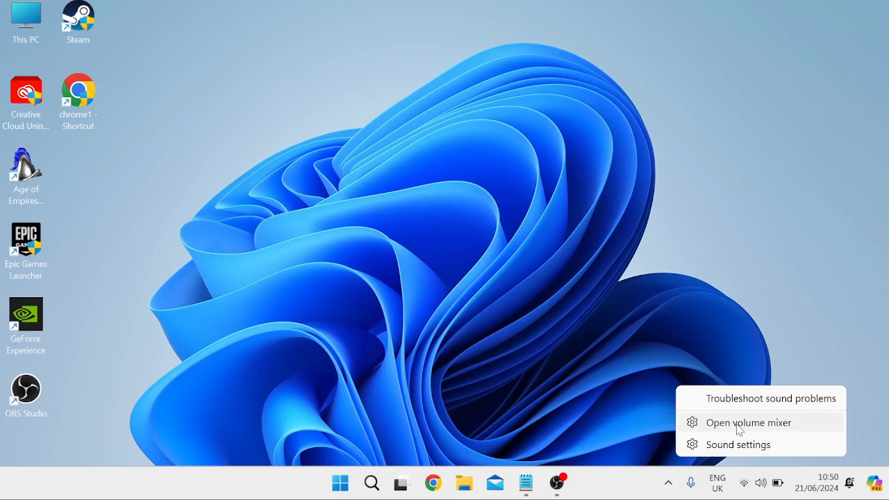
{"action": "left_click", "coordinate": [747, 422]}
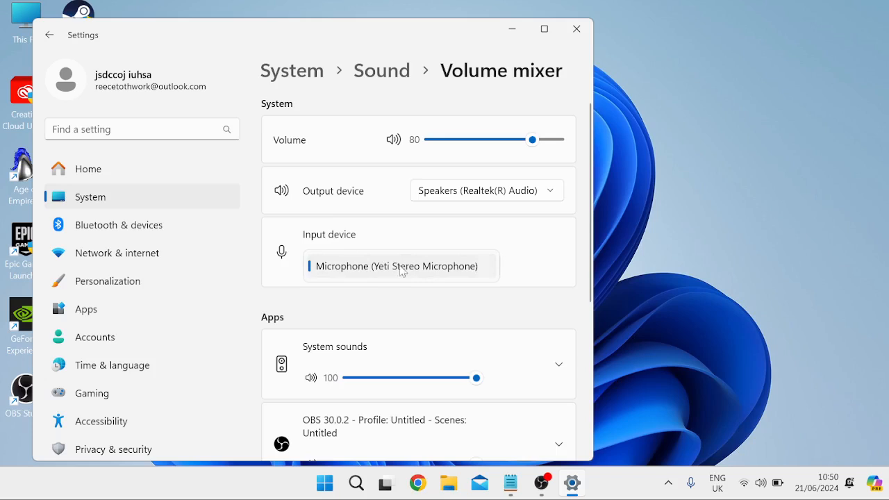
{"action": "mouse_move", "coordinate": [292, 269]}
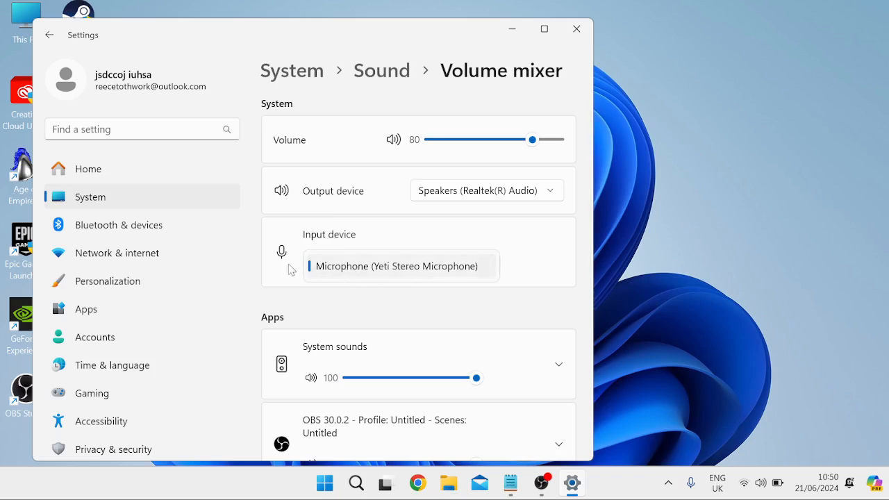
{"action": "scroll", "scroll_direction": "down", "scroll_amount": 3}
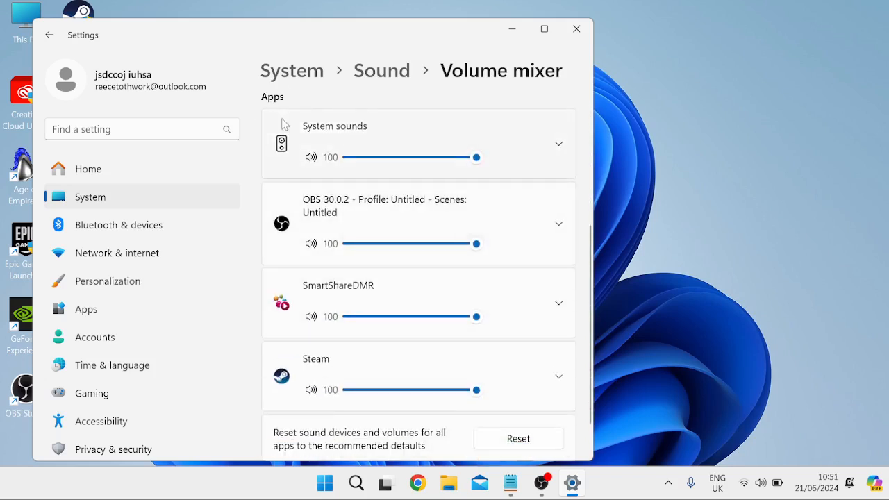
{"action": "mouse_move", "coordinate": [267, 233]}
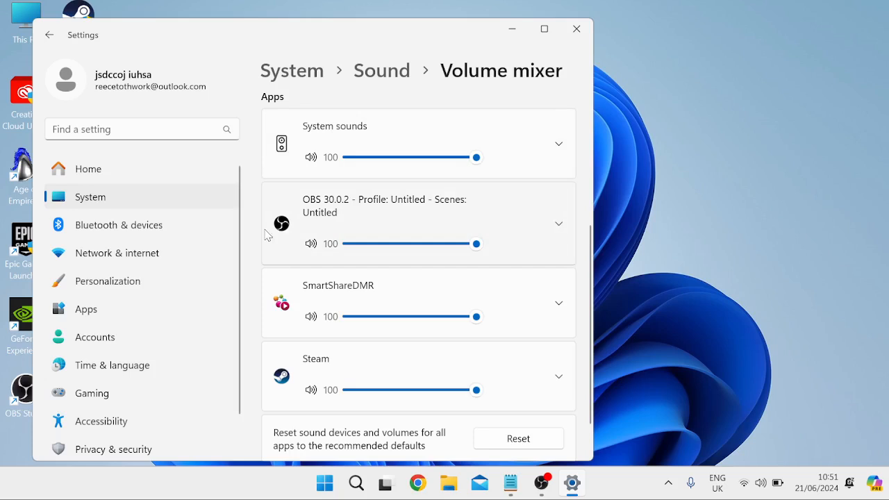
{"action": "mouse_move", "coordinate": [339, 215]}
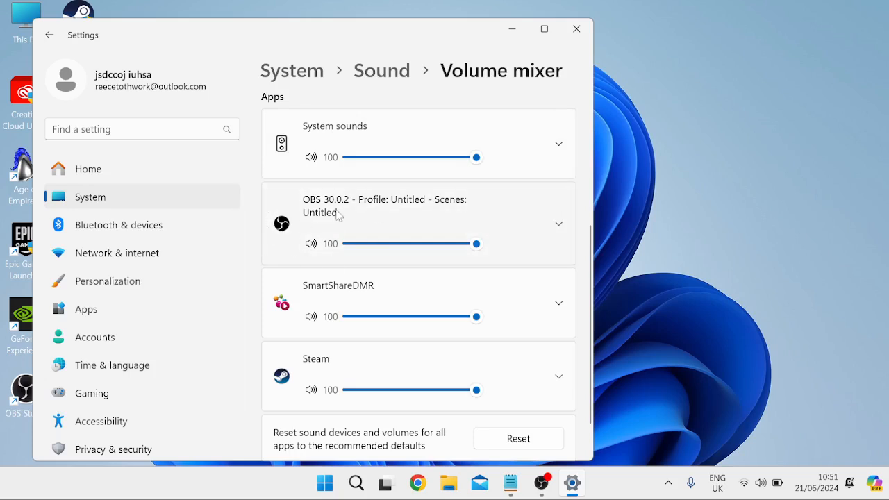
{"action": "mouse_move", "coordinate": [311, 231]}
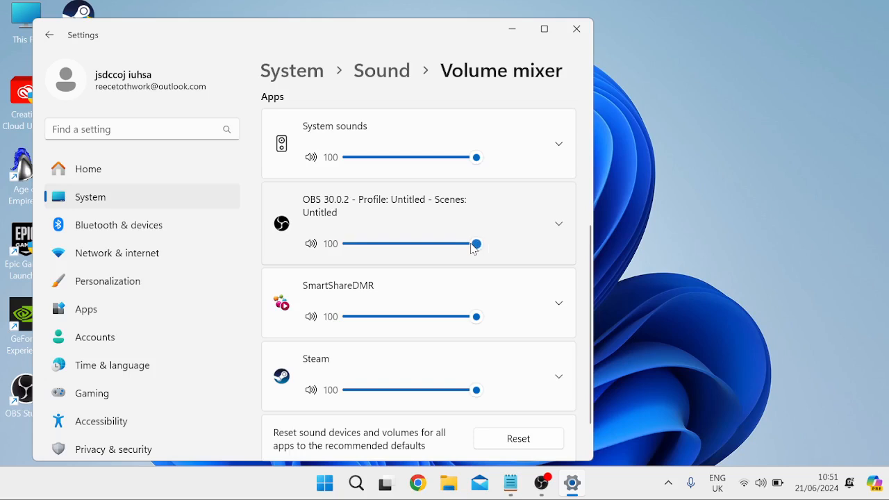
{"action": "left_click", "coordinate": [558, 222]}
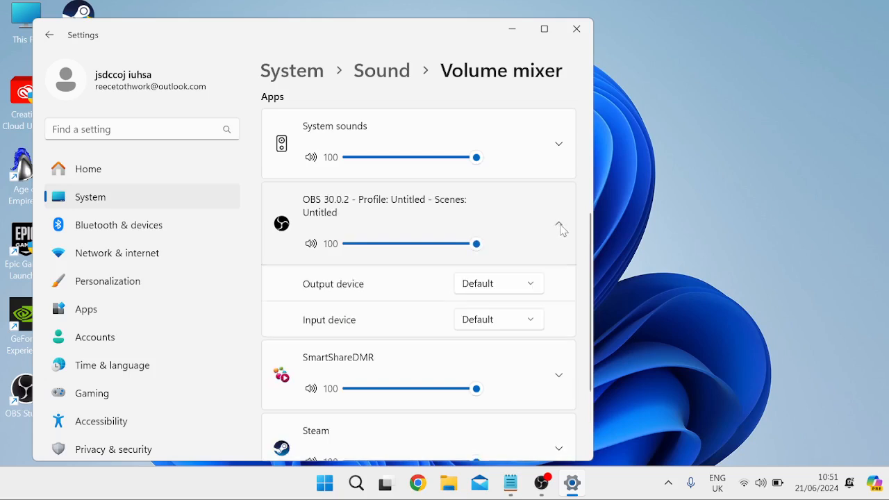
{"action": "scroll", "scroll_direction": "down", "scroll_amount": 3}
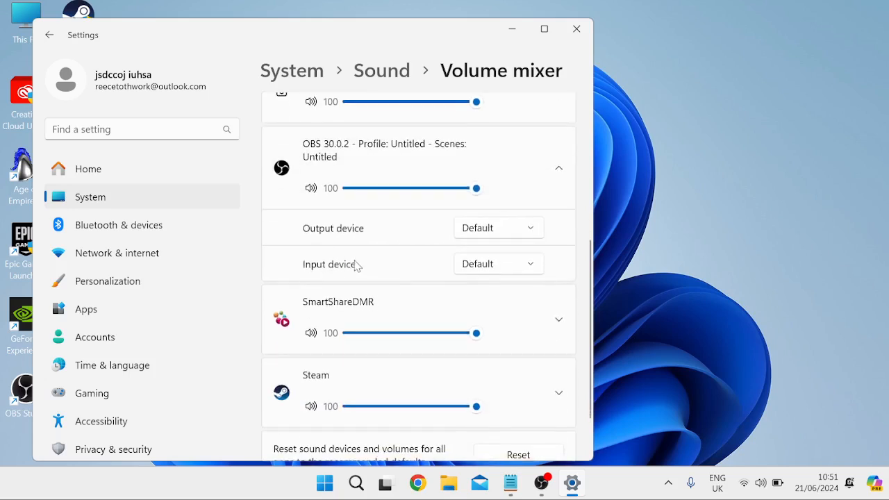
{"action": "left_click", "coordinate": [497, 264]}
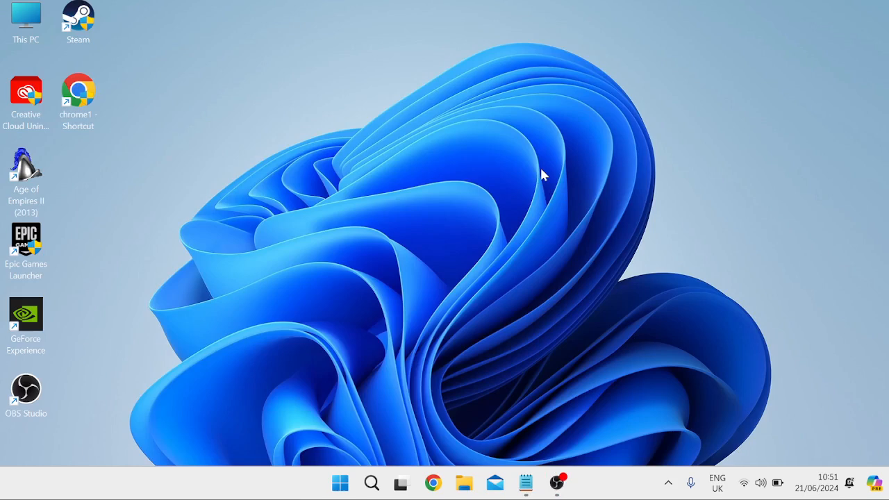
Step: Show the Yeti Stereo Microphone under Audio inputs and outputs in Device Manager
{"action": "left_click", "coordinate": [339, 483]}
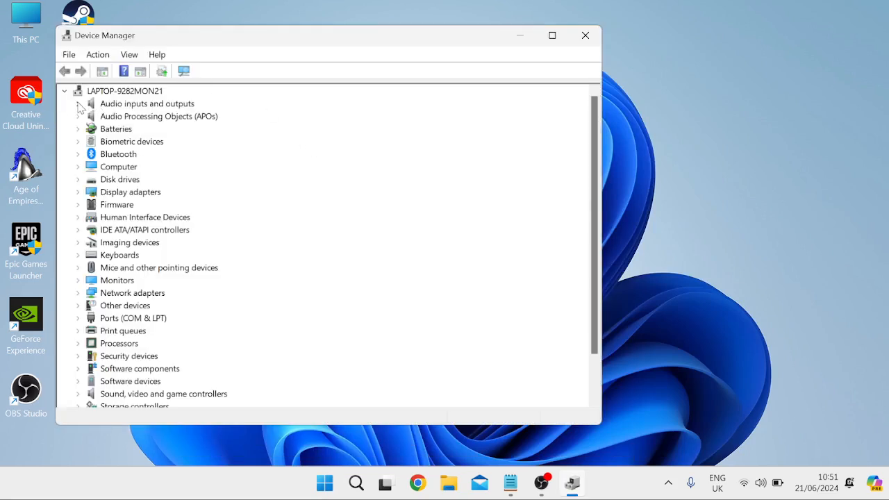
{"action": "left_click", "coordinate": [77, 103]}
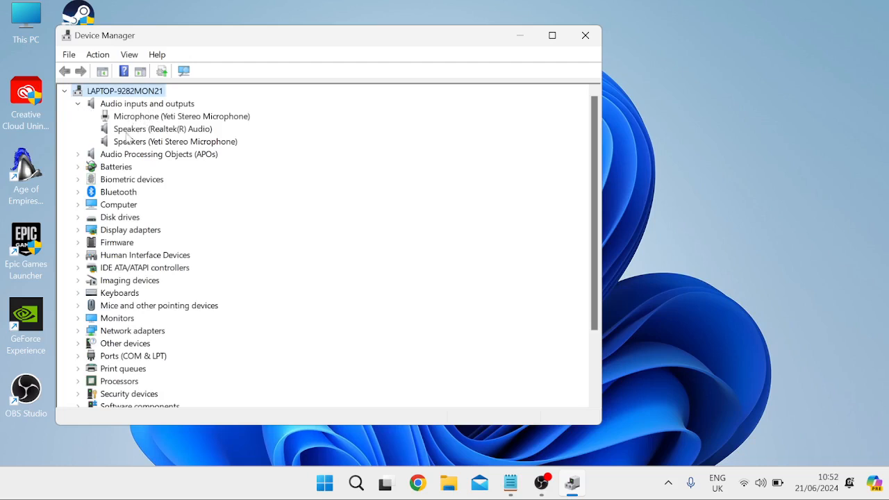
{"action": "mouse_move", "coordinate": [128, 138]}
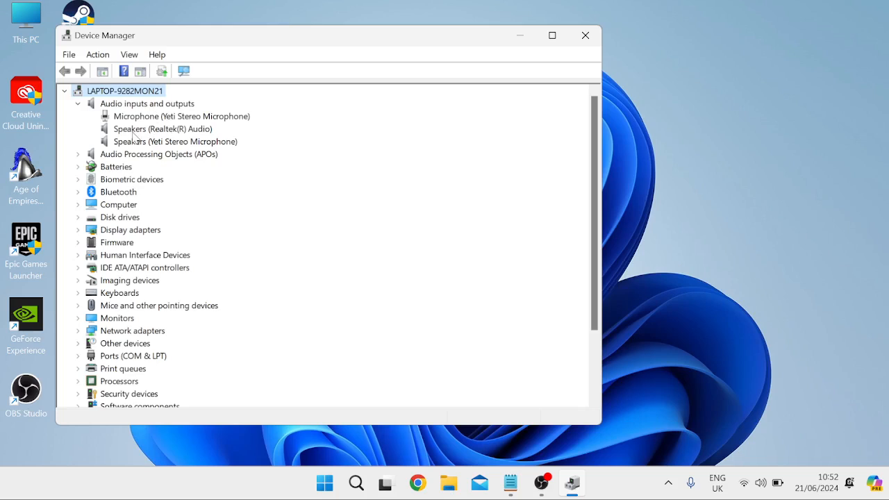
Step: Update the Yeti microphone driver automatically (best driver already installed), then leave Device Manager
{"action": "left_click", "coordinate": [181, 117]}
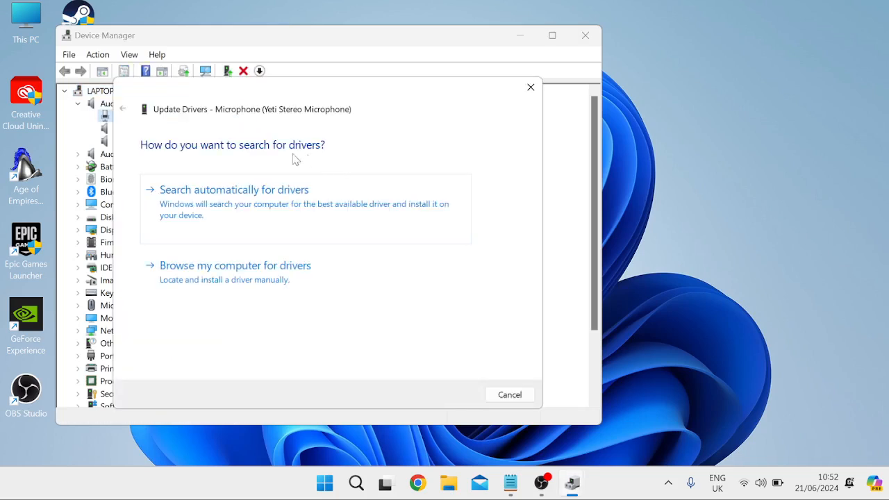
{"action": "left_click", "coordinate": [233, 189]}
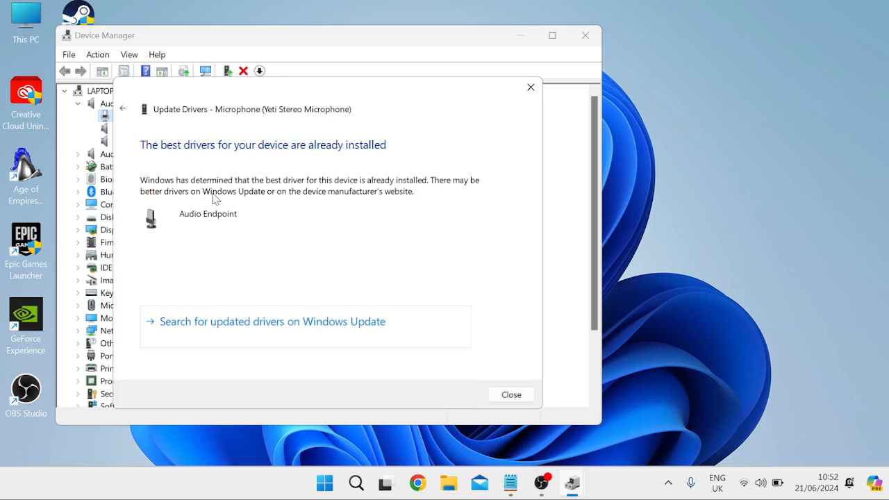
{"action": "mouse_move", "coordinate": [270, 172]}
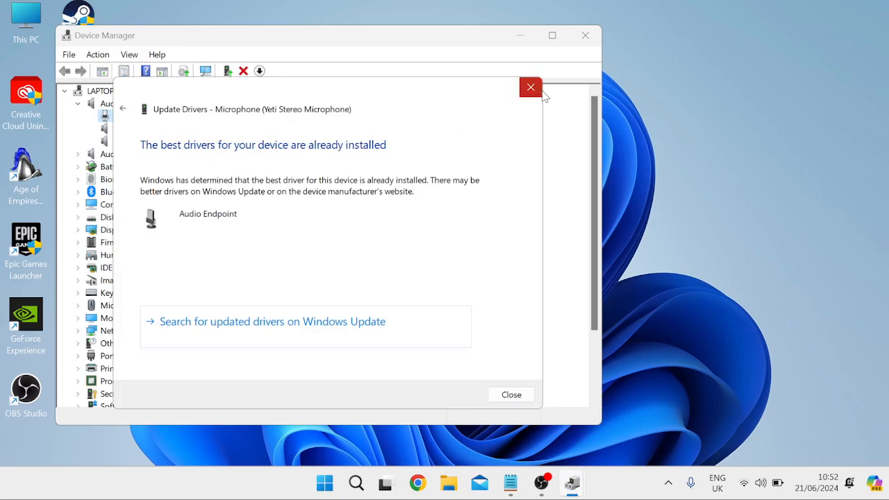
{"action": "left_click", "coordinate": [530, 86]}
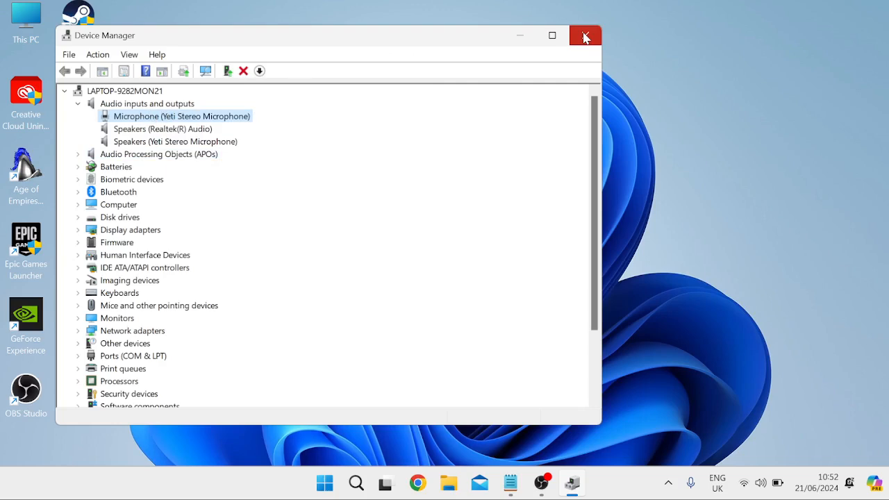
{"action": "left_click", "coordinate": [584, 36]}
{"action": "type", "text": "settings"}
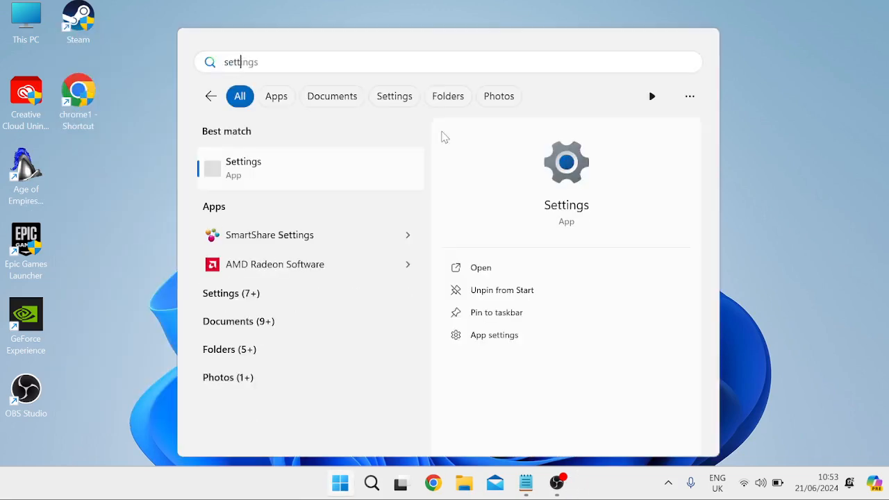
Step: Verify Privacy & security > Microphone access is On for apps and desktop apps, then leave Settings
{"action": "left_click", "coordinate": [243, 167]}
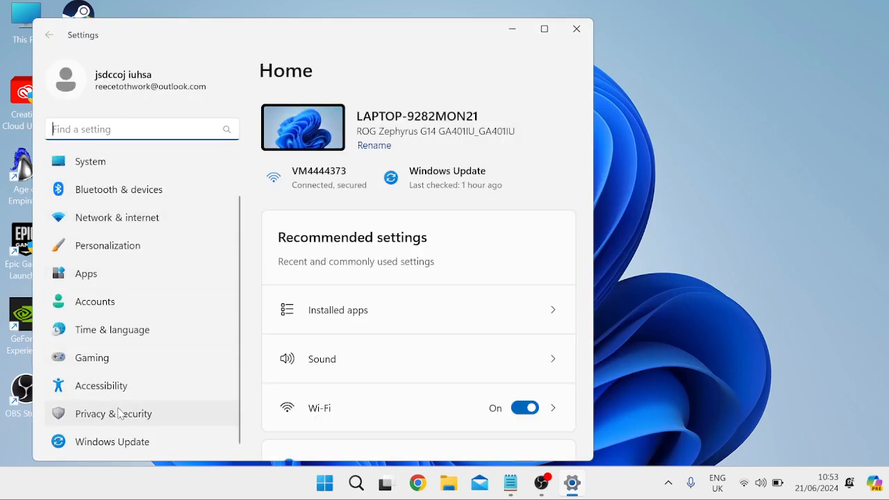
{"action": "left_click", "coordinate": [114, 414]}
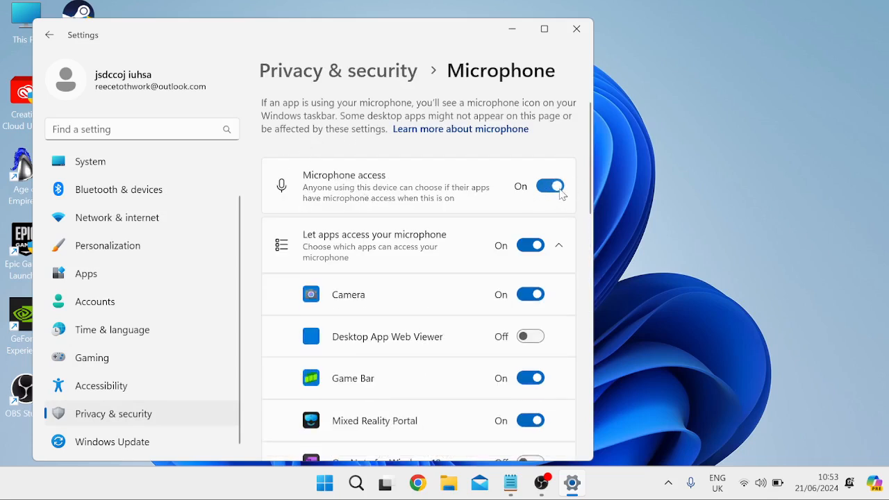
{"action": "scroll", "scroll_direction": "down", "scroll_amount": 3}
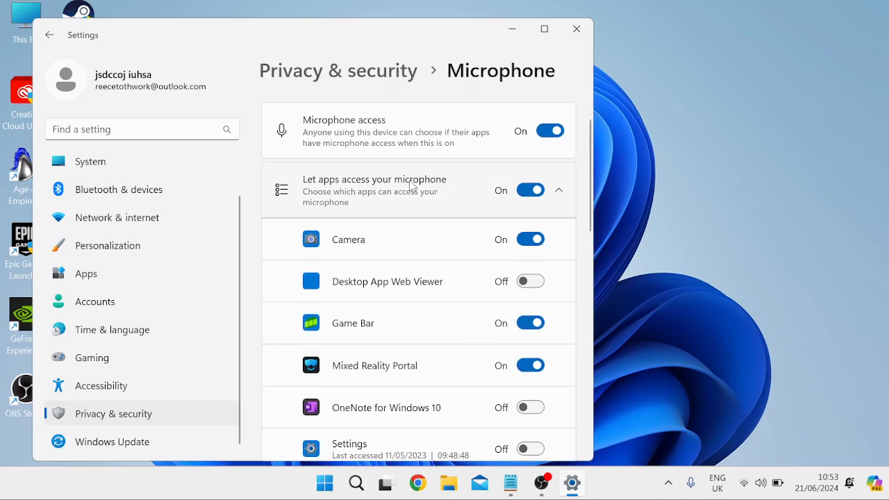
{"action": "mouse_move", "coordinate": [361, 202]}
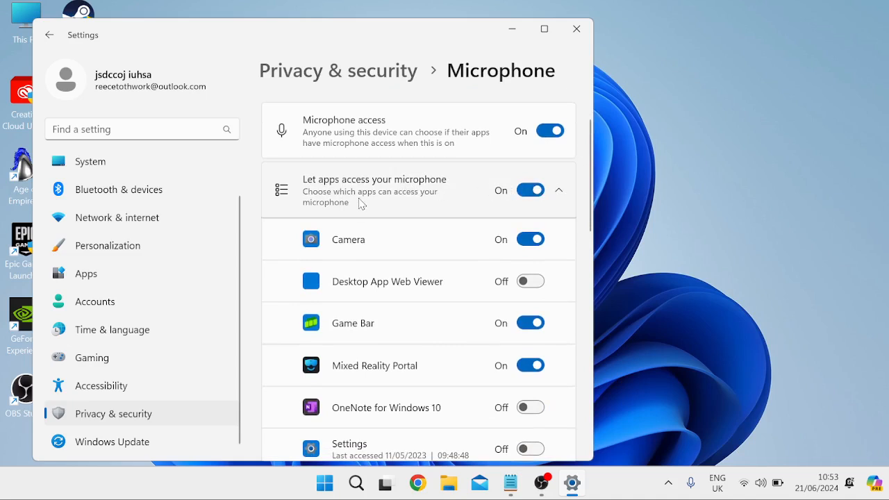
{"action": "scroll", "scroll_direction": "down", "scroll_amount": 3}
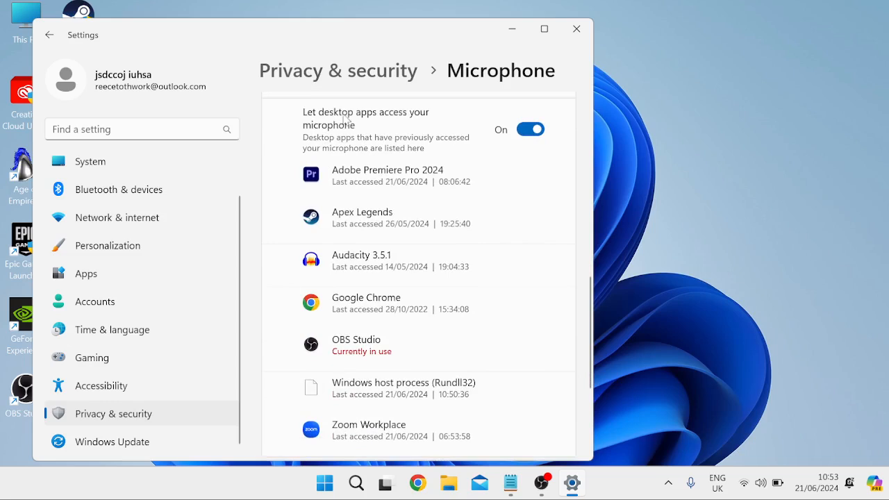
{"action": "mouse_move", "coordinate": [330, 160]}
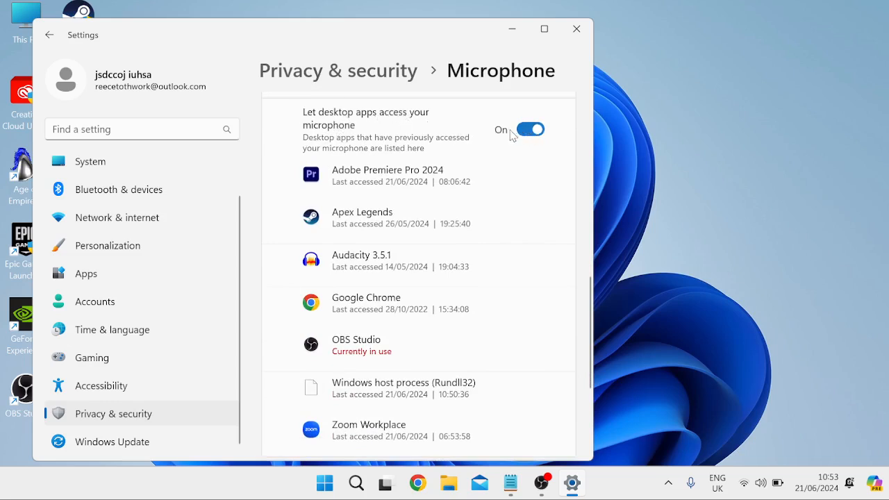
{"action": "mouse_move", "coordinate": [576, 29]}
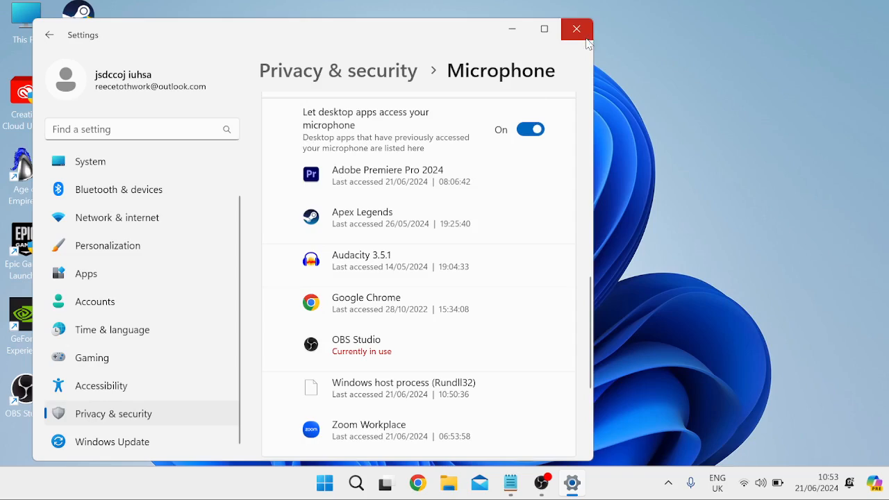
{"action": "left_click", "coordinate": [575, 29]}
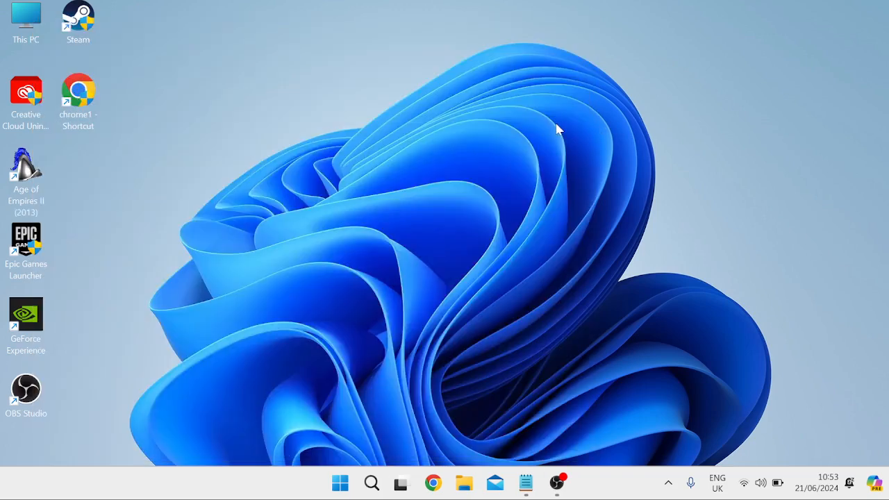
Step: Launch Services via search and select the Windows Audio service
{"action": "left_click", "coordinate": [339, 483]}
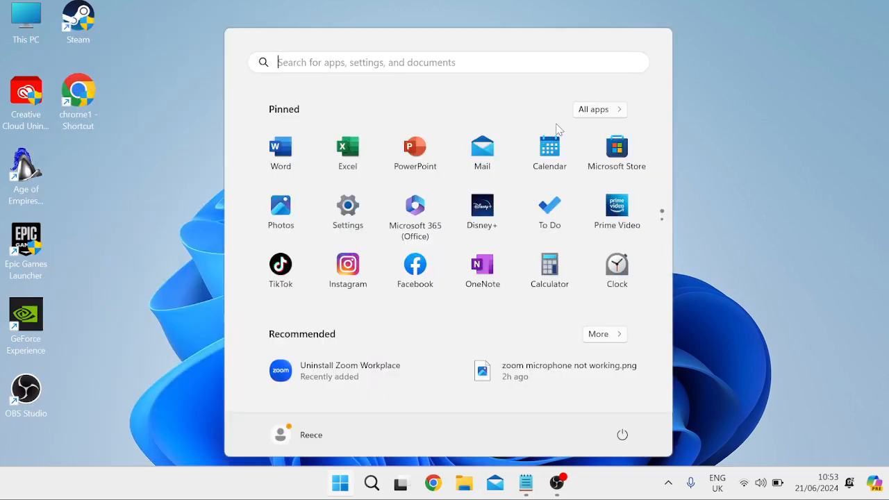
{"action": "type", "text": "services"}
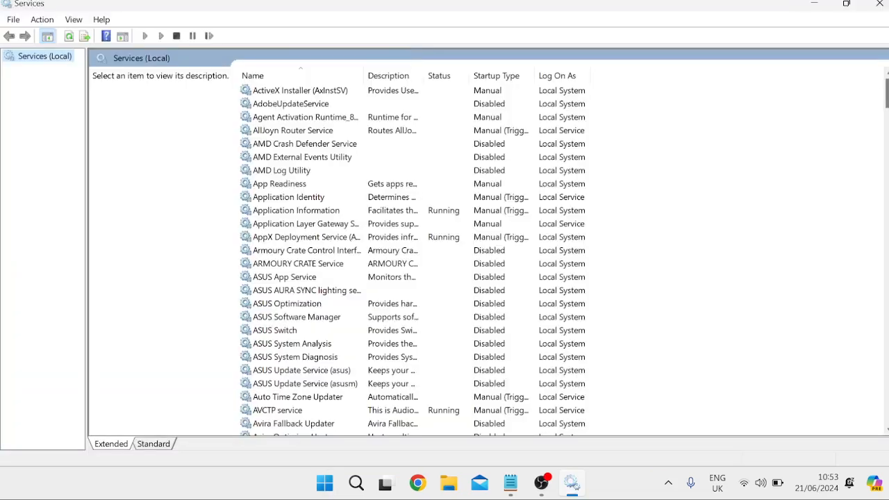
{"action": "scroll", "scroll_direction": "down", "scroll_amount": 3}
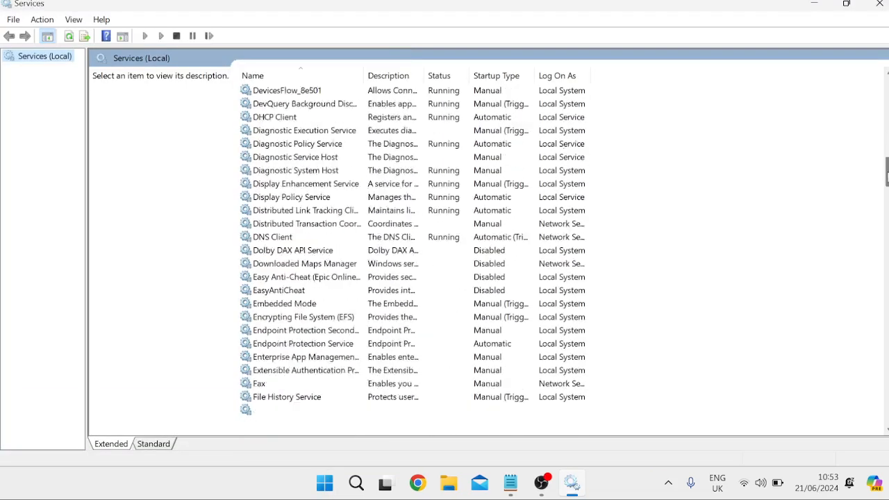
{"action": "scroll", "scroll_direction": "down", "scroll_amount": 3}
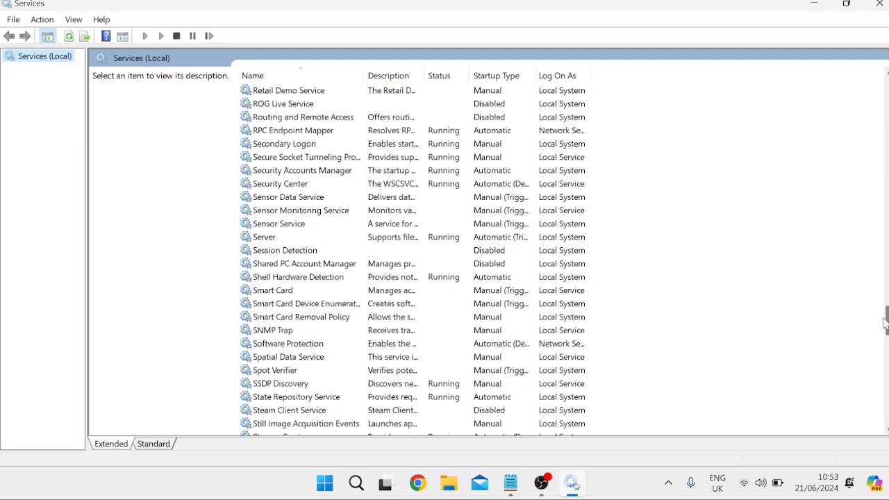
{"action": "scroll", "scroll_direction": "down", "scroll_amount": 3}
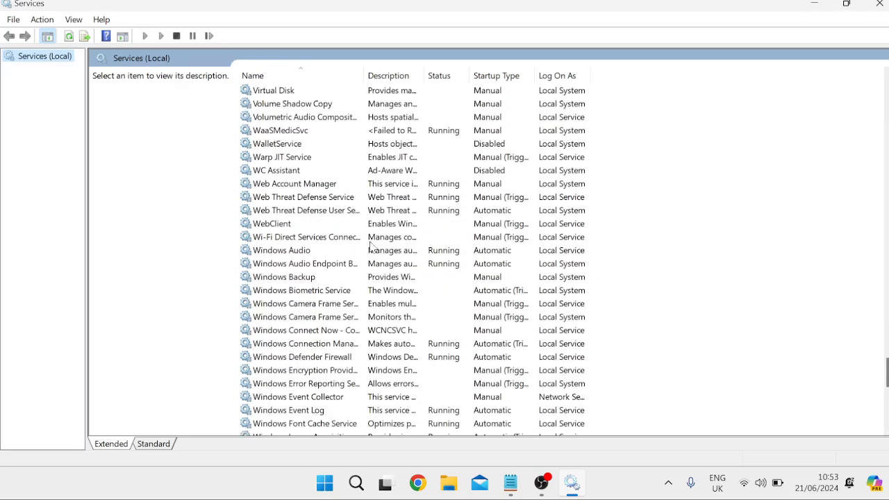
{"action": "left_click", "coordinate": [282, 250]}
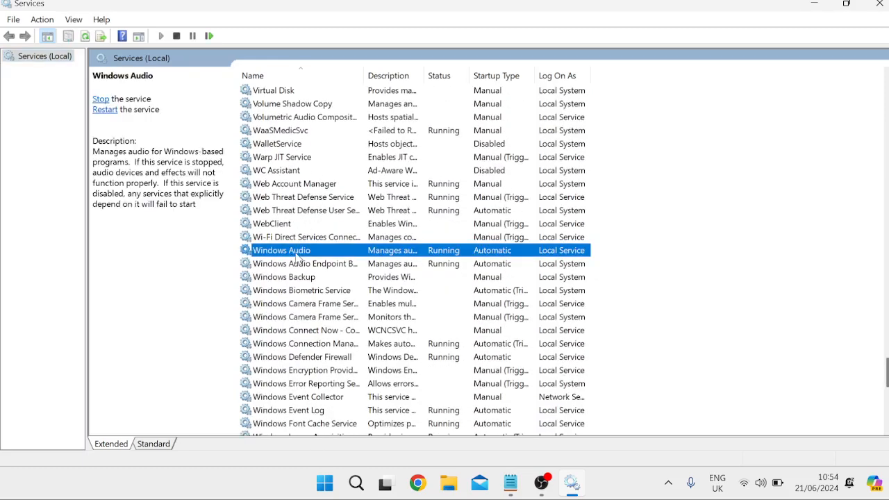
Step: Check Windows Audio's properties (automatic, running), then bring up its actions to restart it
{"action": "double_click", "coordinate": [280, 250]}
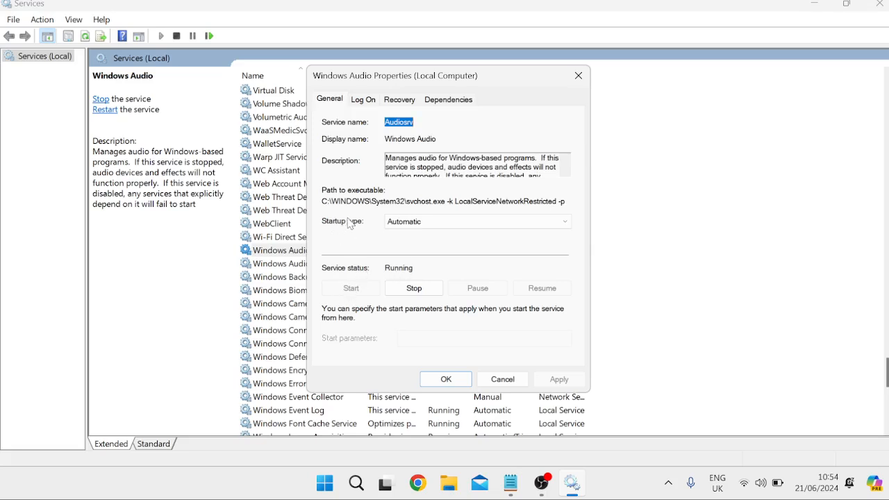
{"action": "mouse_move", "coordinate": [451, 248]}
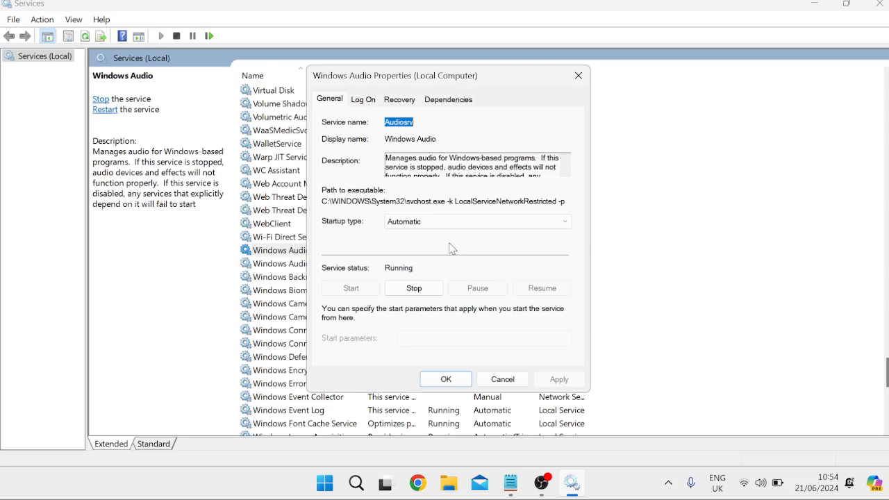
{"action": "left_click", "coordinate": [444, 378]}
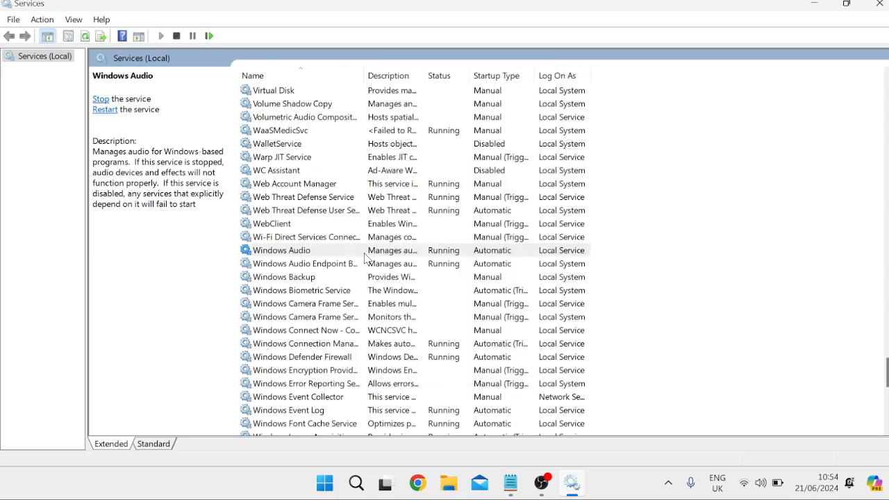
{"action": "right_click", "coordinate": [285, 250]}
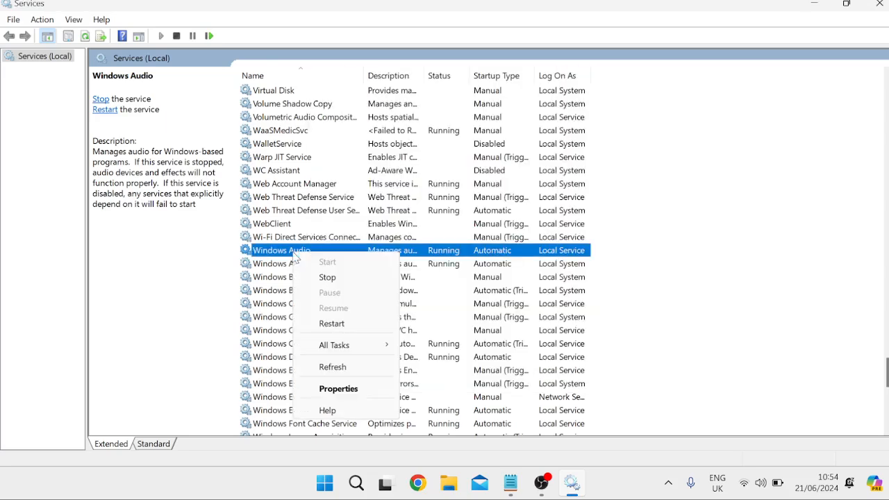
{"action": "mouse_move", "coordinate": [330, 324]}
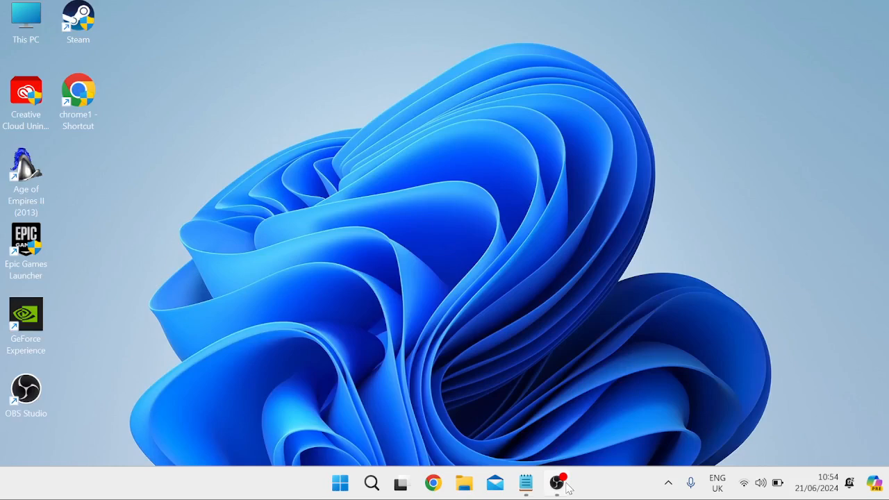
Step: In OBS audio settings, set Mic/Auxiliary Audio to Microphone (Yeti Stereo Microphone) and save
{"action": "left_click", "coordinate": [558, 482]}
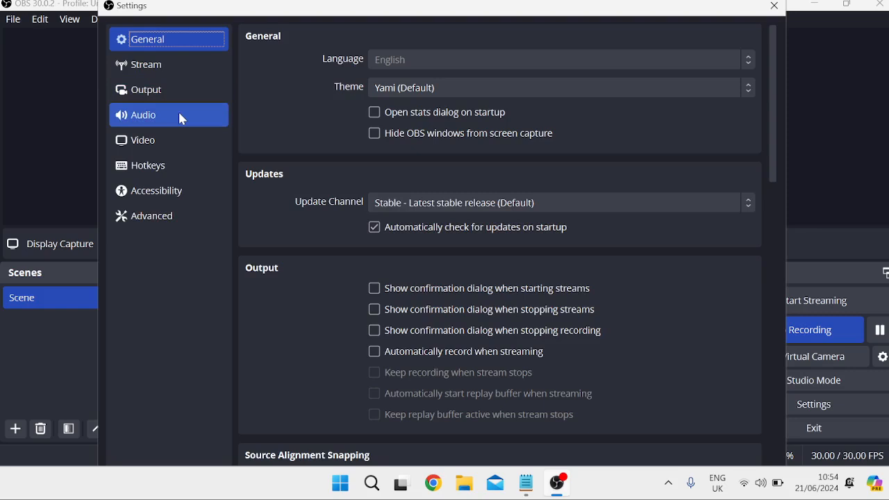
{"action": "left_click", "coordinate": [144, 114]}
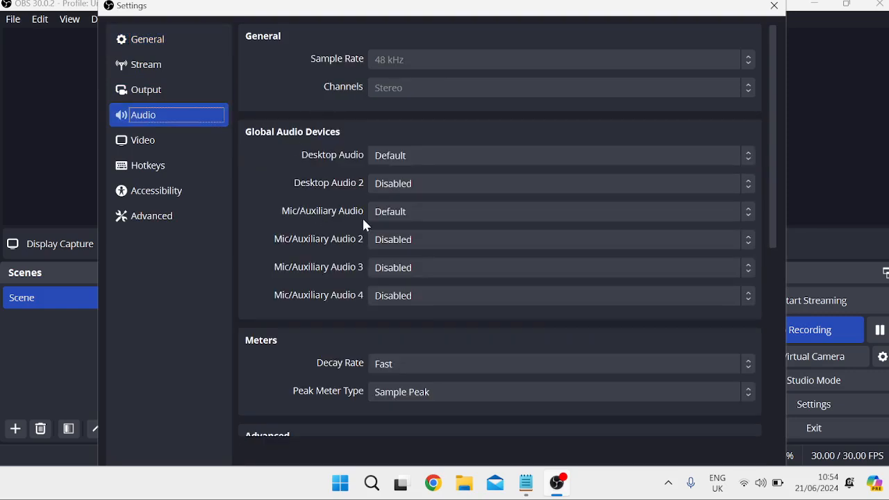
{"action": "left_click", "coordinate": [558, 211]}
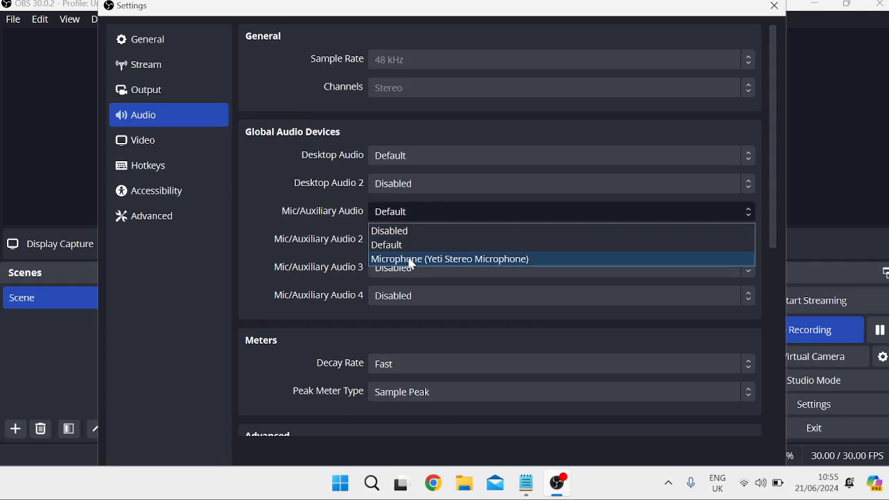
{"action": "left_click", "coordinate": [450, 258]}
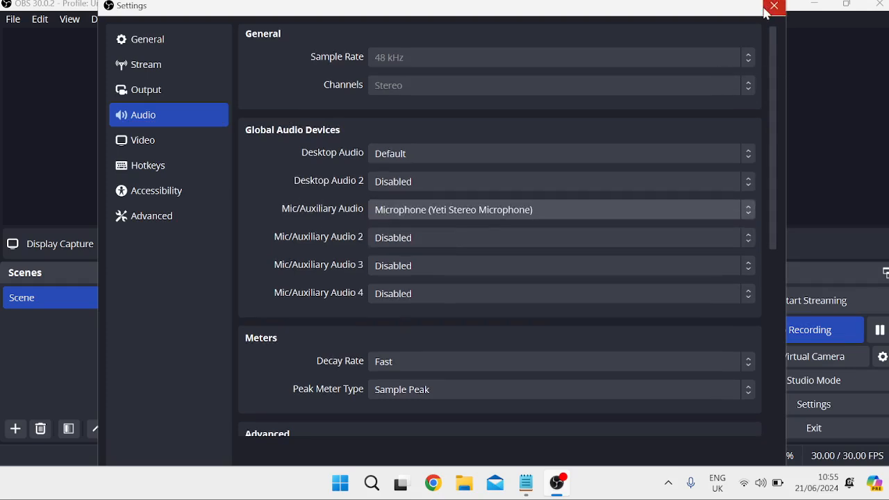
{"action": "left_click", "coordinate": [772, 7]}
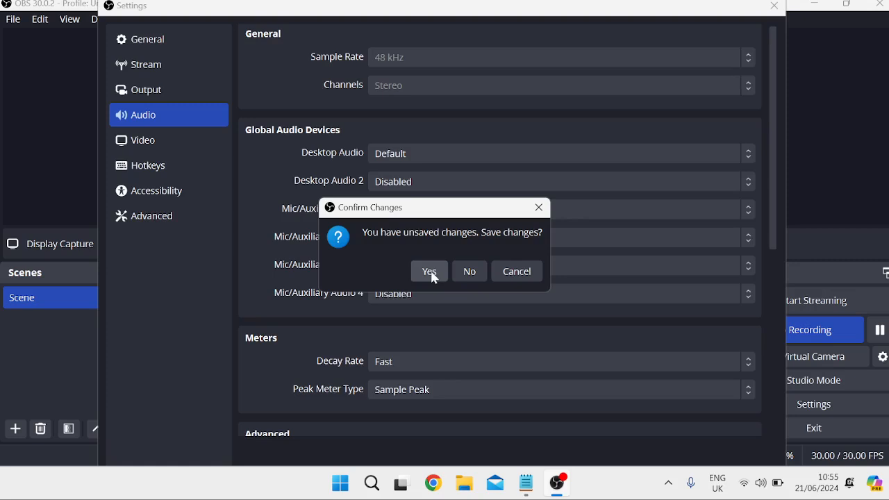
{"action": "left_click", "coordinate": [427, 271]}
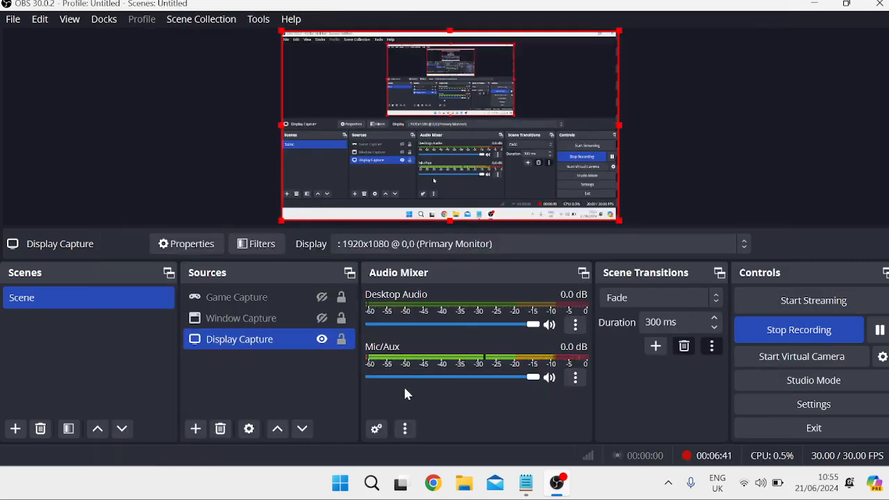